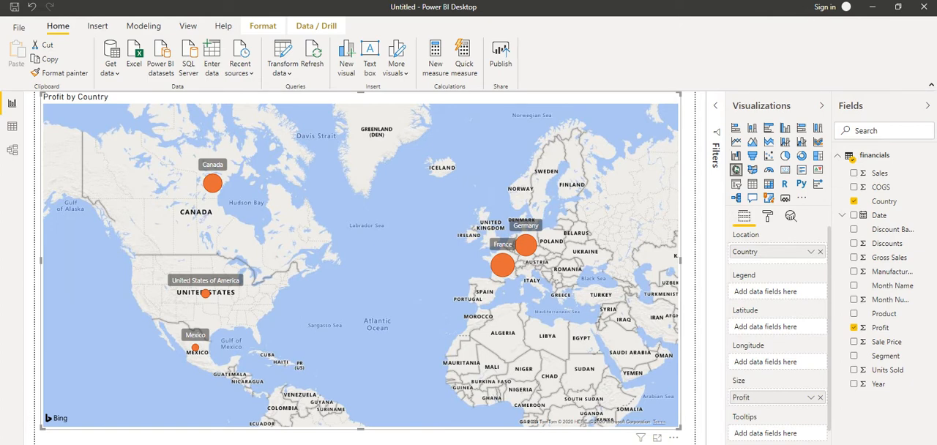
{"action": "mouse_move", "coordinate": [502, 265]}
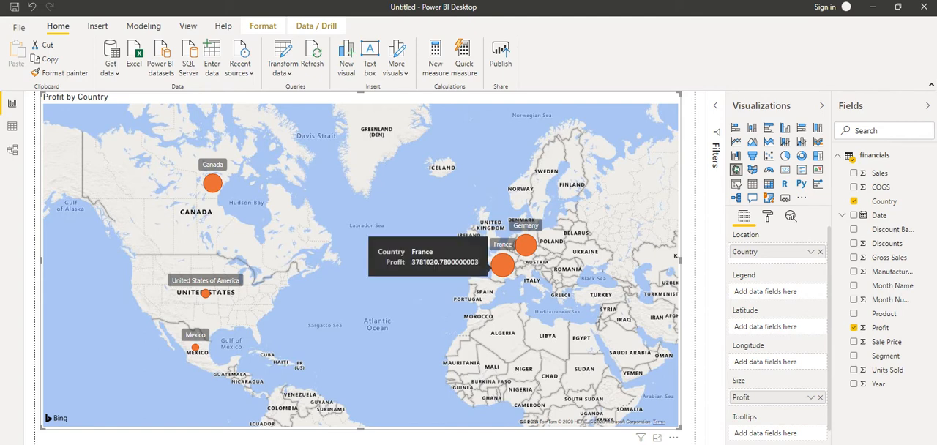
{"action": "mouse_move", "coordinate": [212, 182]}
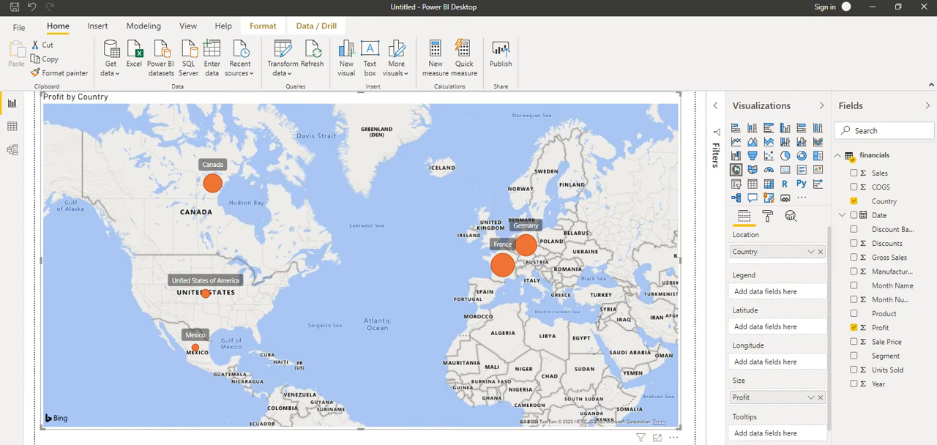
{"action": "mouse_move", "coordinate": [212, 183]}
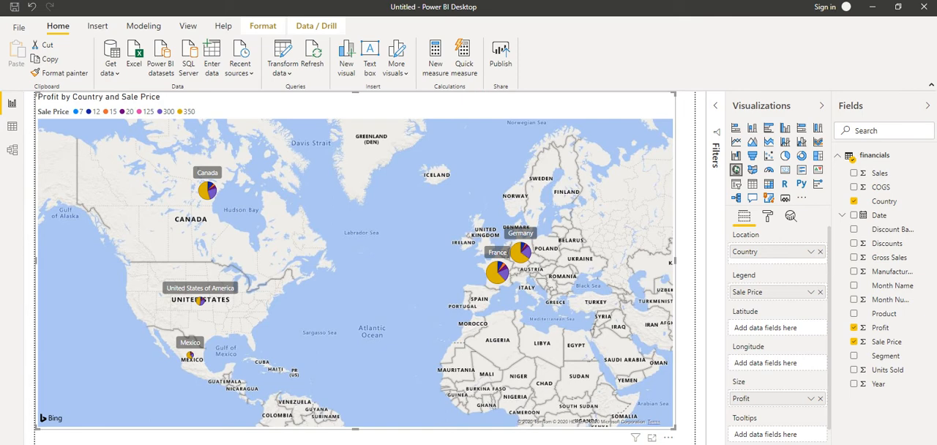
{"action": "mouse_move", "coordinate": [208, 190]}
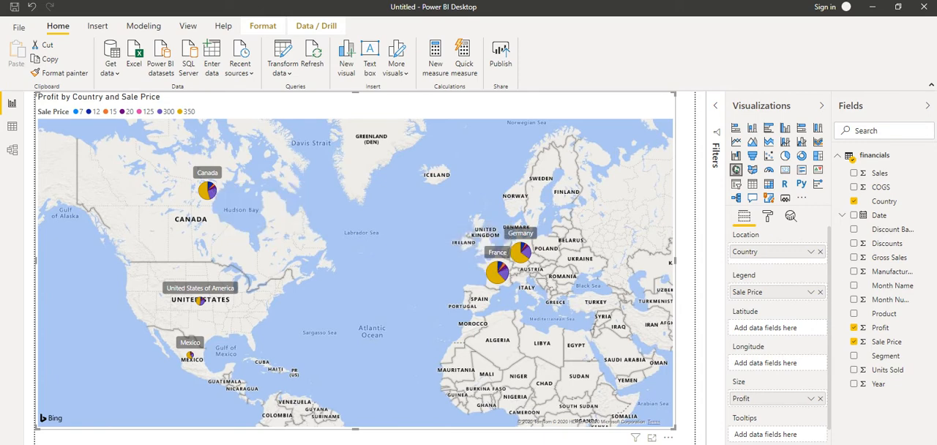
{"action": "mouse_move", "coordinate": [498, 272]}
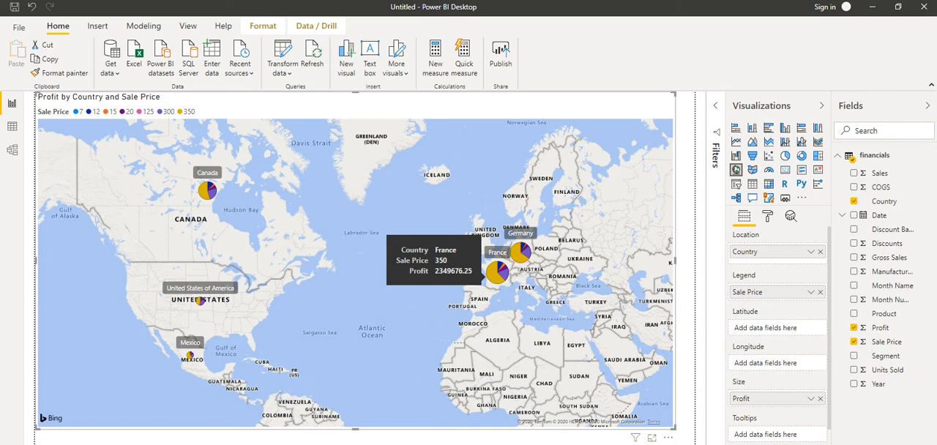
{"action": "mouse_move", "coordinate": [497, 275]}
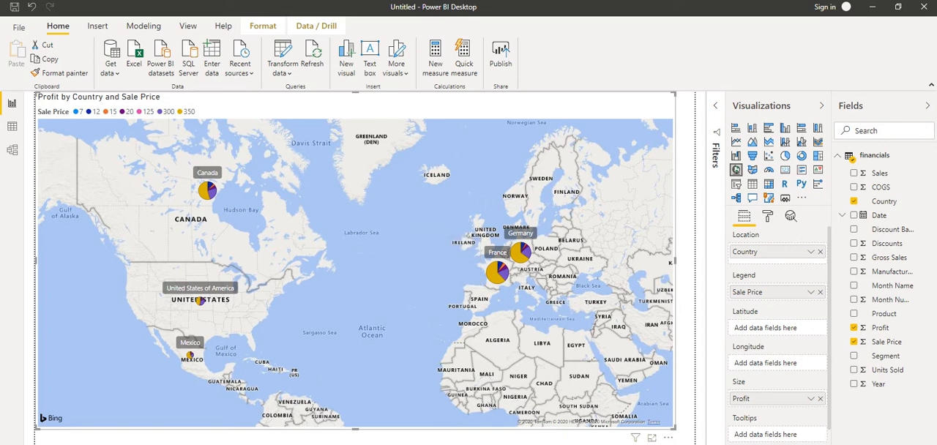
{"action": "mouse_move", "coordinate": [498, 272]}
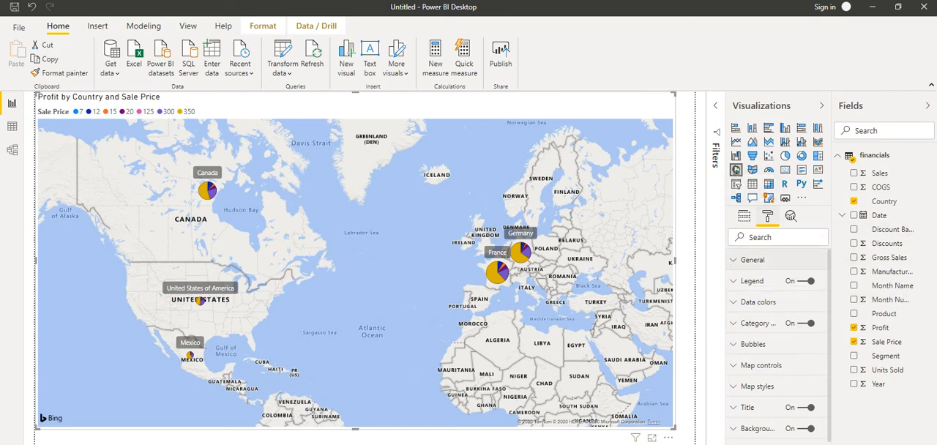
Step: Set the map background colour back to white after trying purple
{"action": "scroll", "scroll_direction": "down", "scroll_amount": 3}
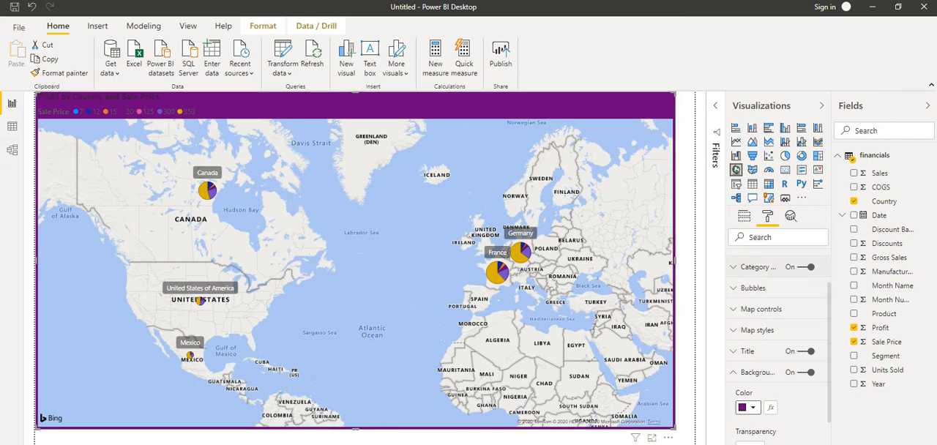
{"action": "left_click", "coordinate": [744, 407]}
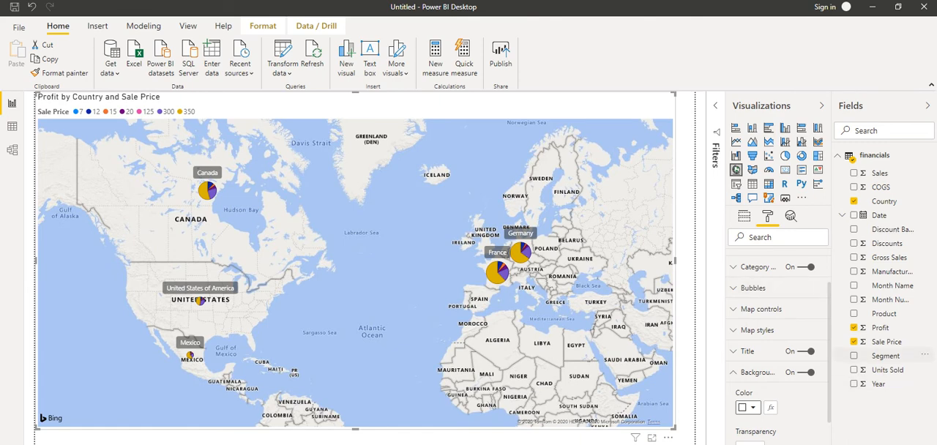
Step: Enable on-map zoom buttons, then zoom out to the whole-world view
{"action": "left_click", "coordinate": [761, 307]}
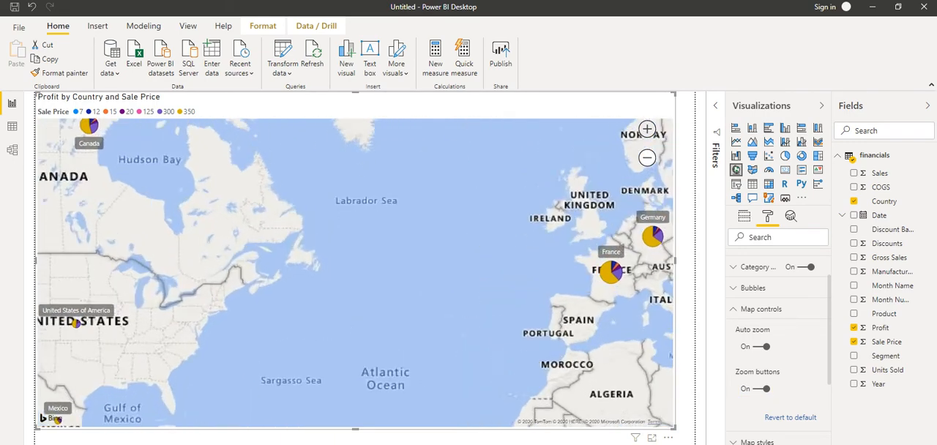
{"action": "left_click", "coordinate": [647, 158]}
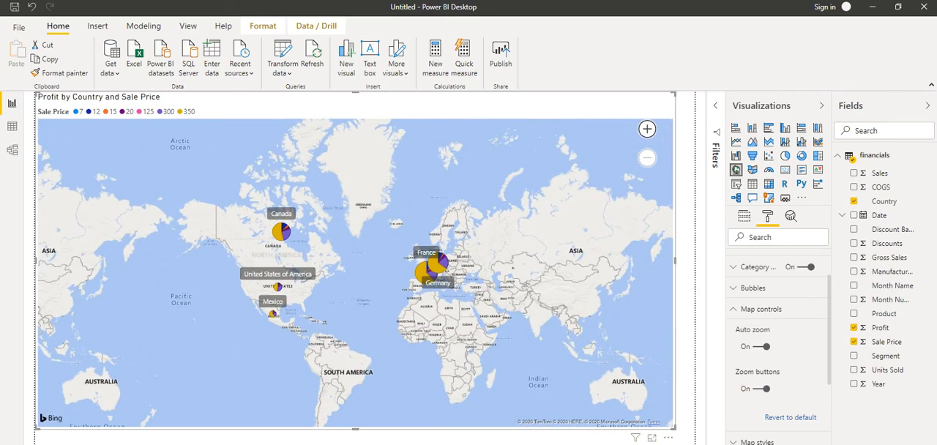